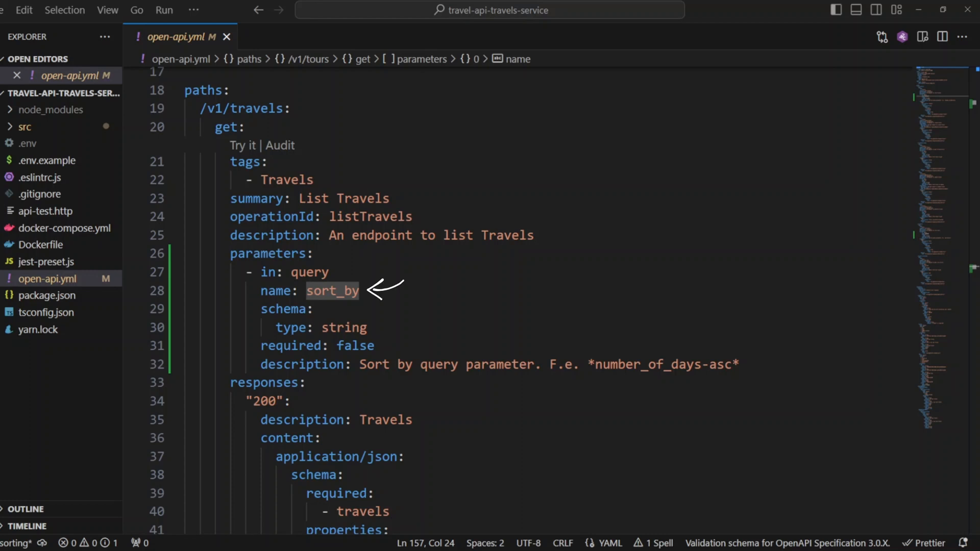
mouse_move(350, 271)
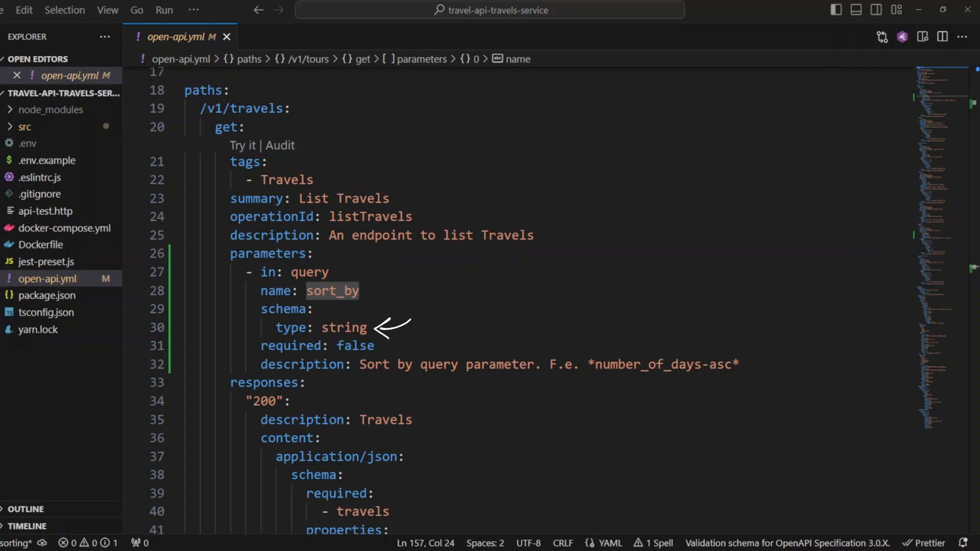
mouse_move(393, 345)
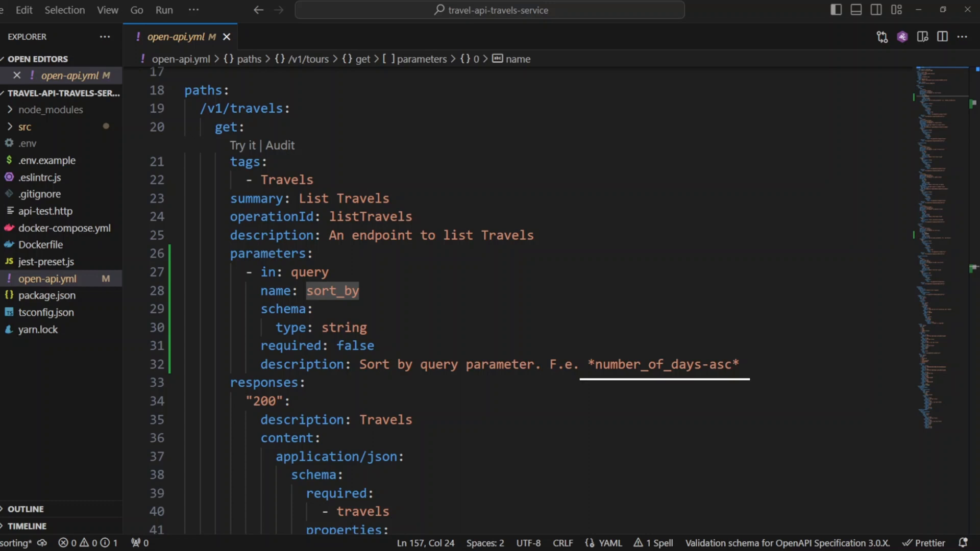
Show src/routes/v1/travels/controller.ts where listTravels passes req.query.sort_by to repository.getAll.
scroll(down, 3)
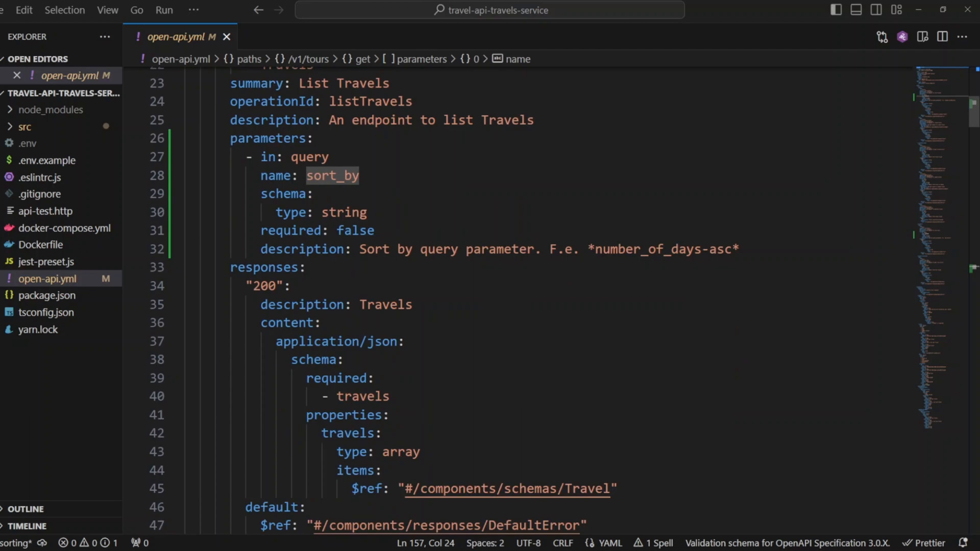
scroll(down, 3)
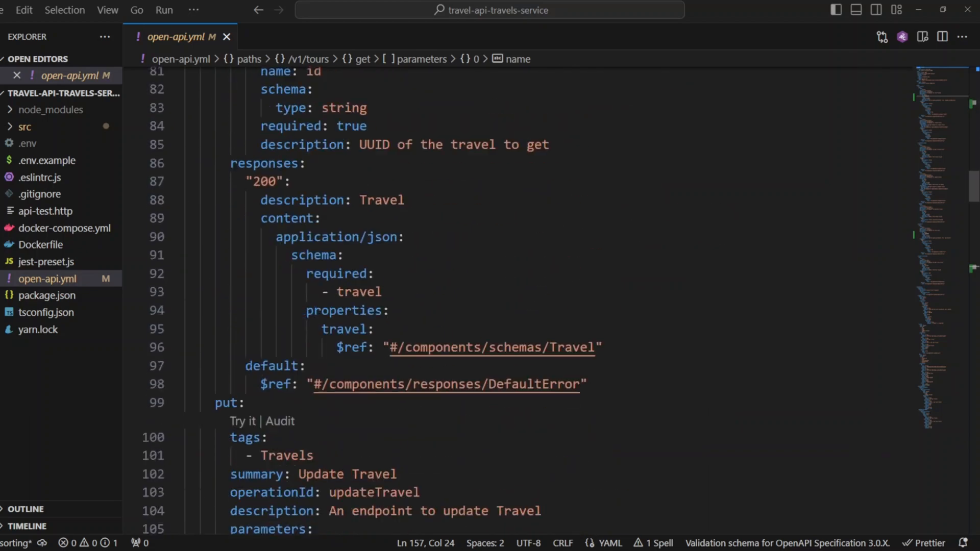
scroll(down, 3)
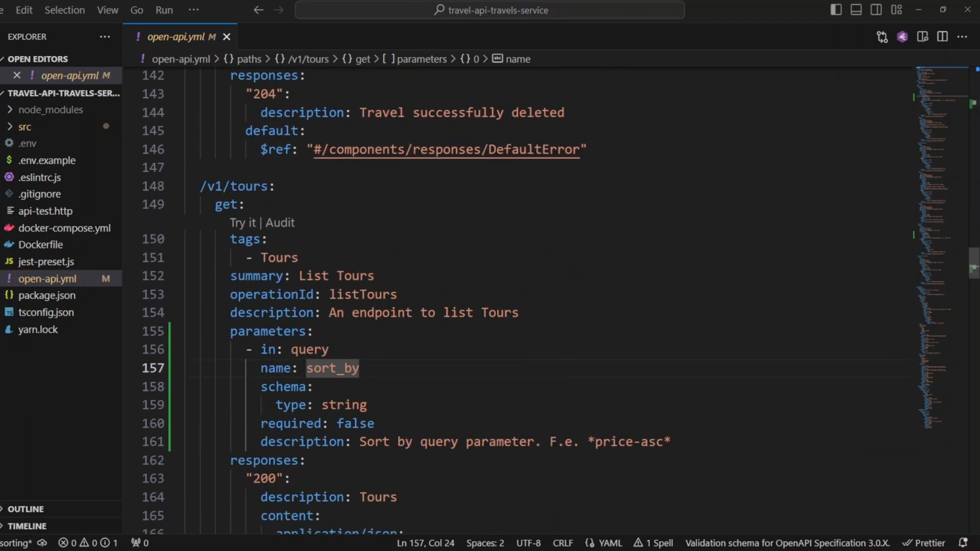
scroll(down, 3)
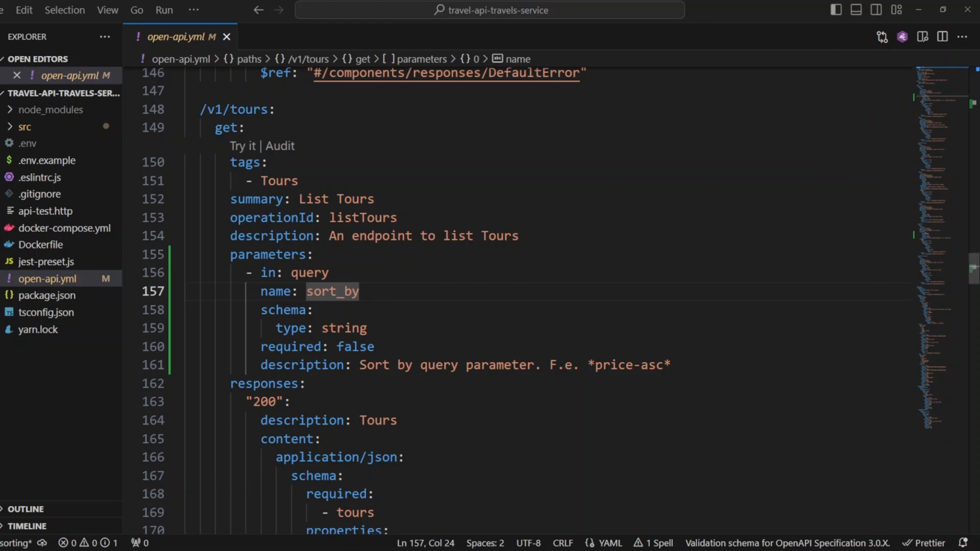
mouse_move(62, 93)
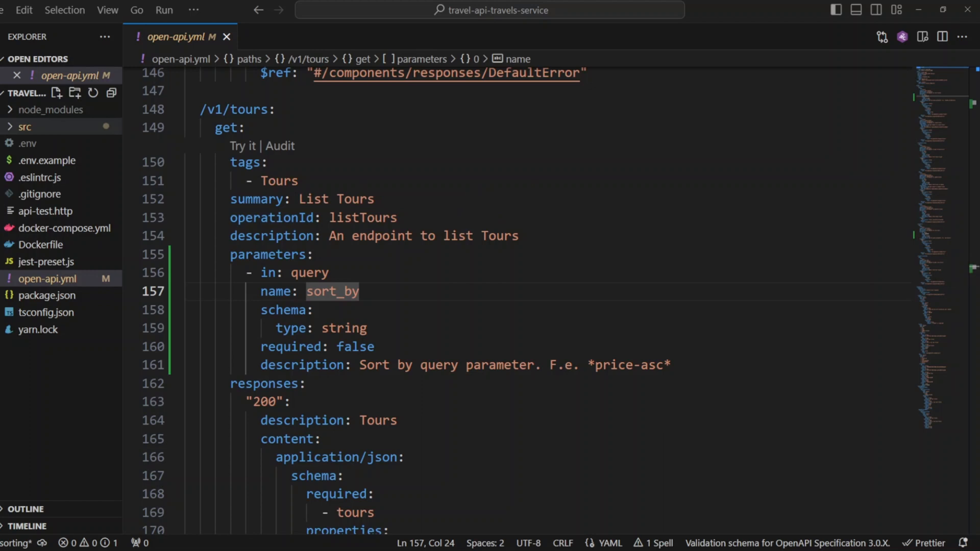
click(25, 127)
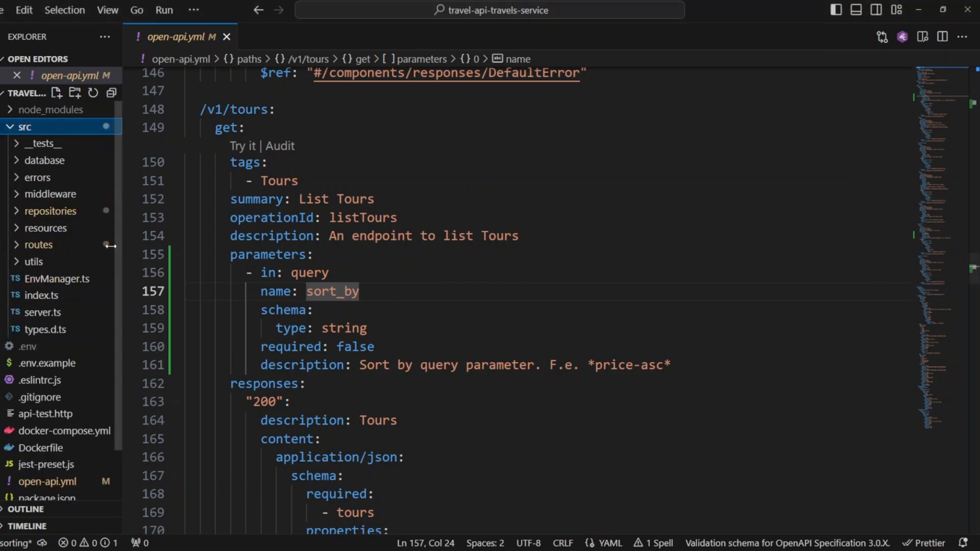
click(37, 244)
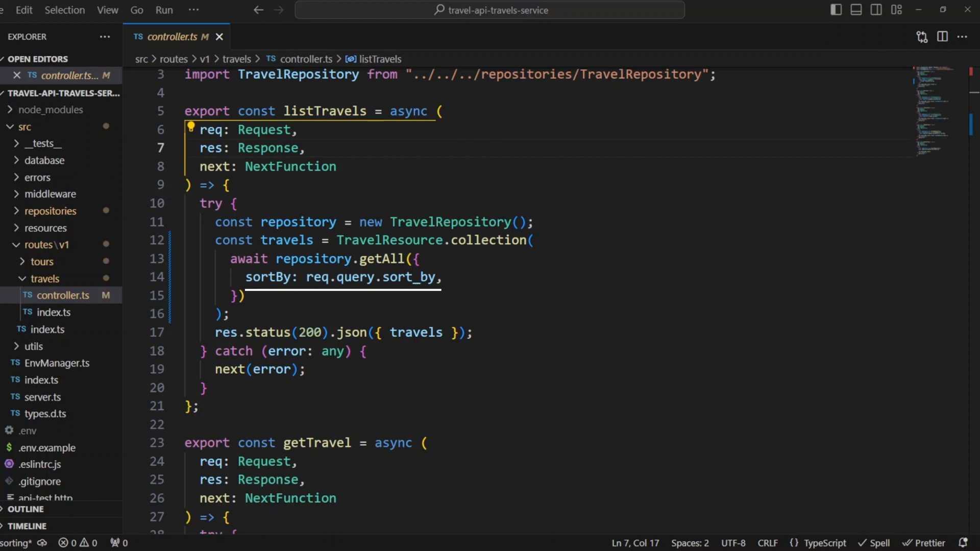
Show tours/controller.ts where listTours passes req.query.sort_by as sortBy to repository.getAll.
click(39, 244)
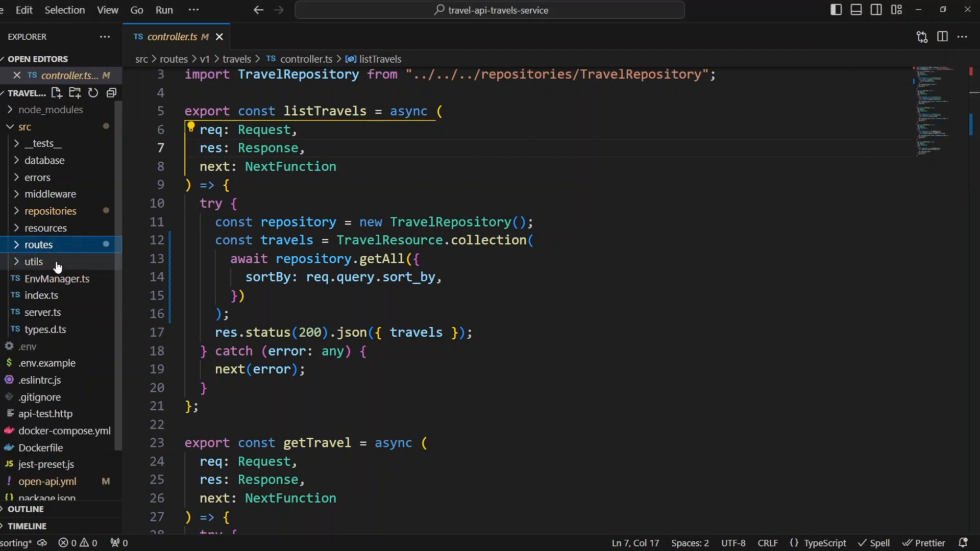
click(39, 243)
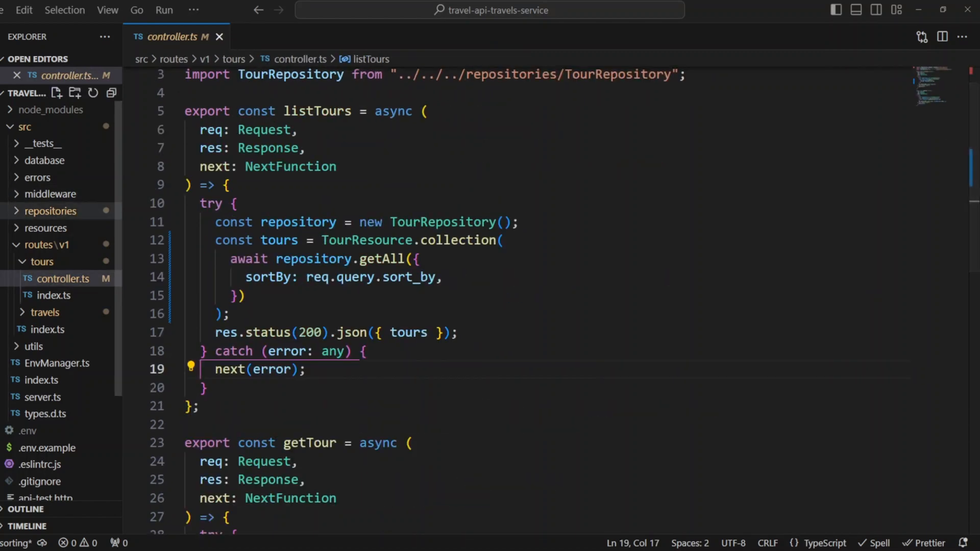
Show repositories/BaseRepository.ts where getAll builds the order clause from options.sortBy via getOrderBy.
click(50, 210)
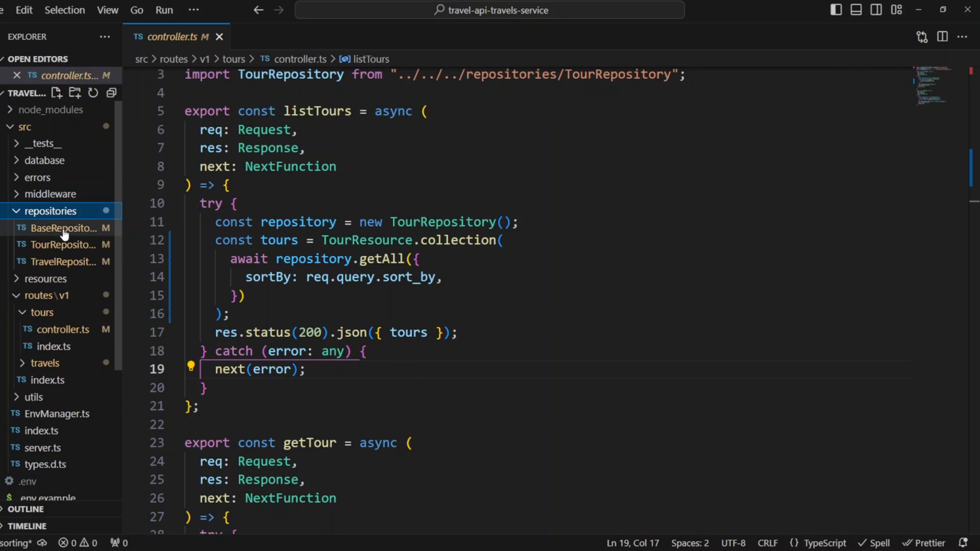
click(62, 227)
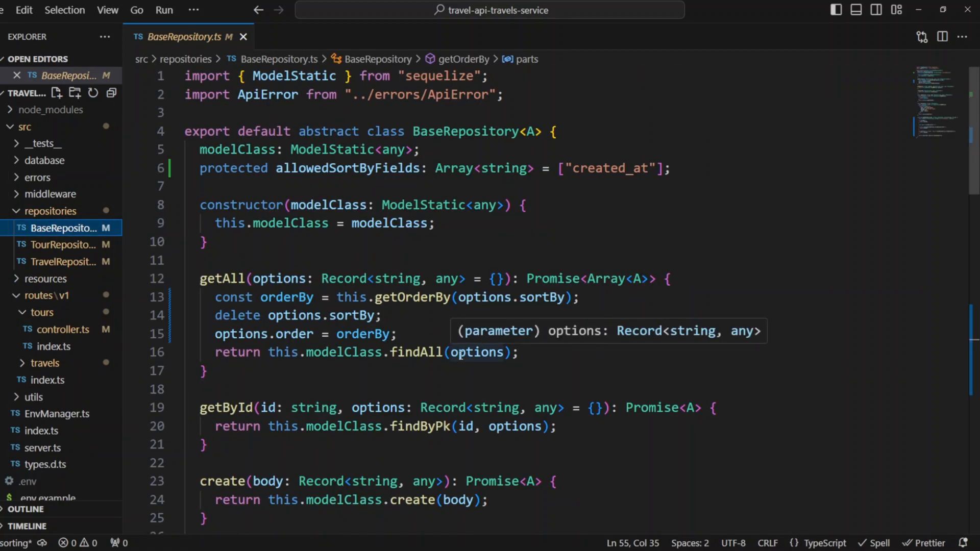
mouse_move(814, 475)
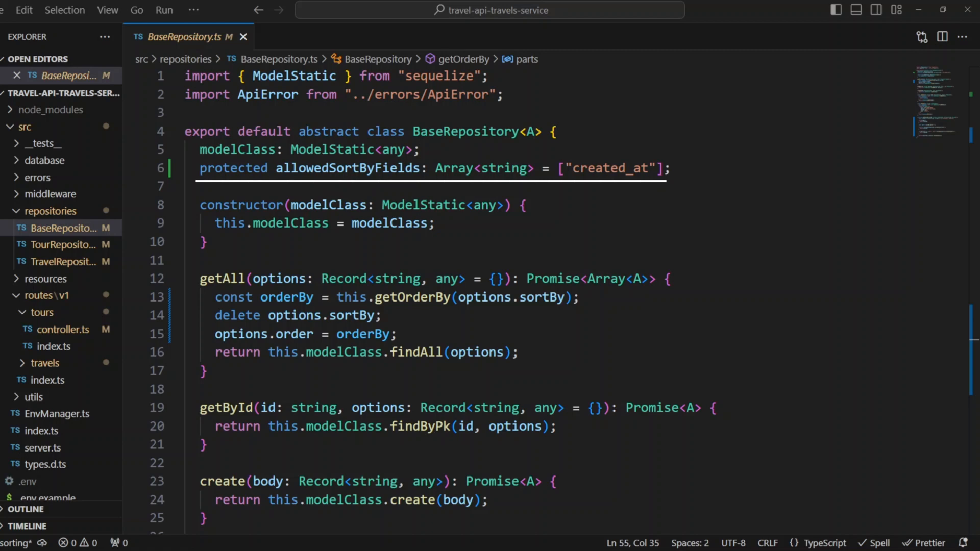
click(431, 168)
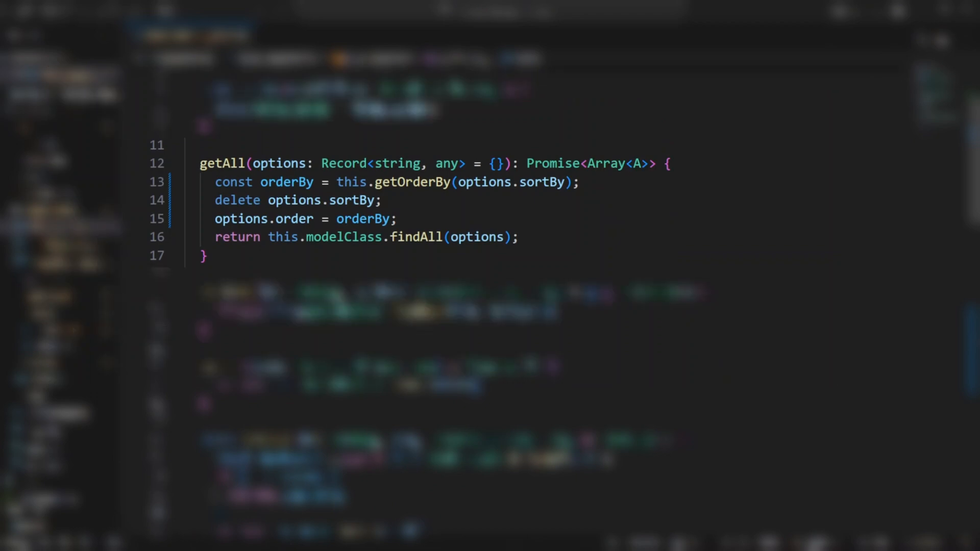
scroll(up, 3)
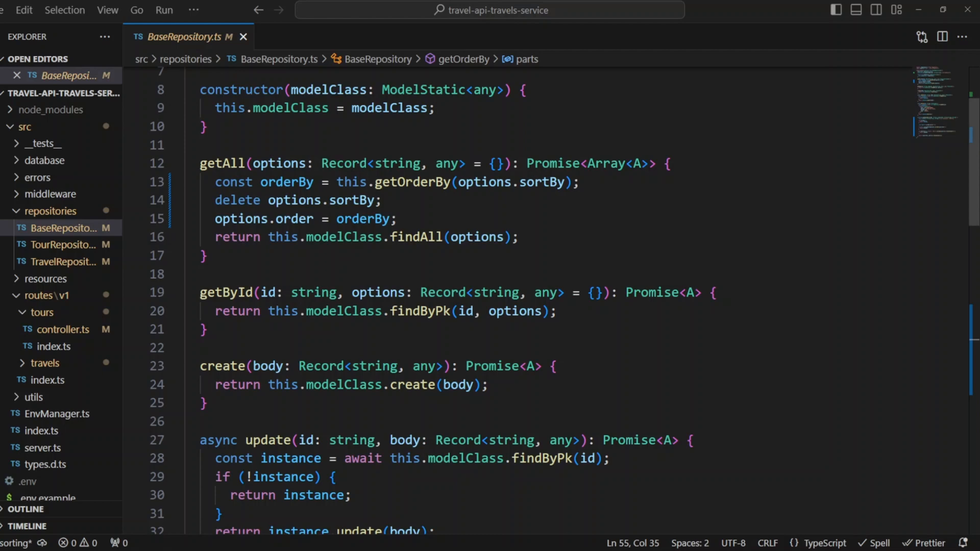
scroll(down, 3)
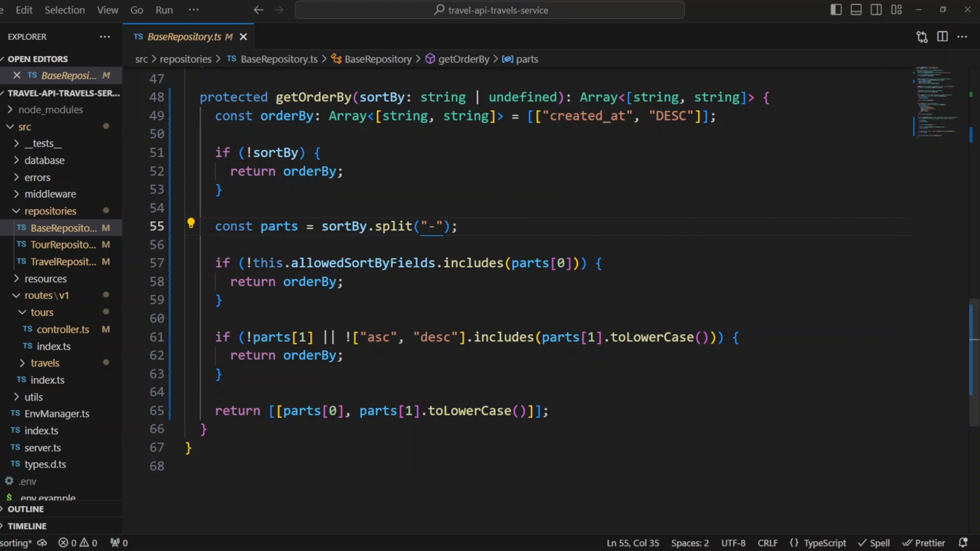
click(67, 261)
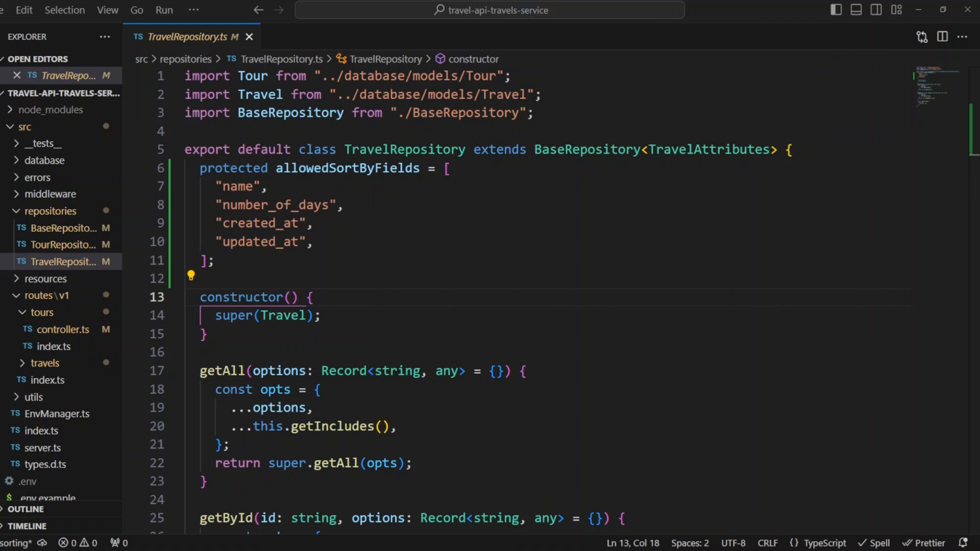
Show TourRepository.ts allowing name, price, starting_date and ending_date sorts, with the terminal panel visible.
click(61, 244)
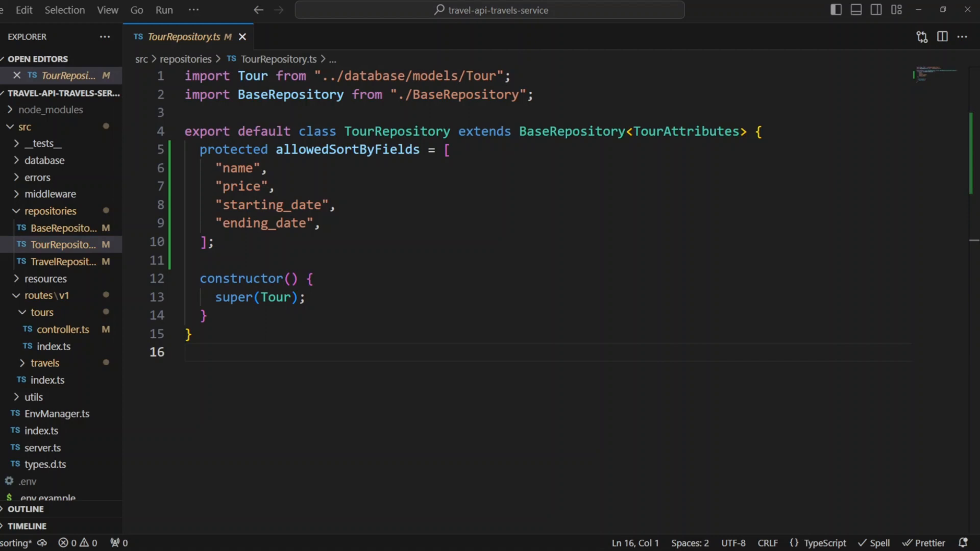
key(ctrl+`)
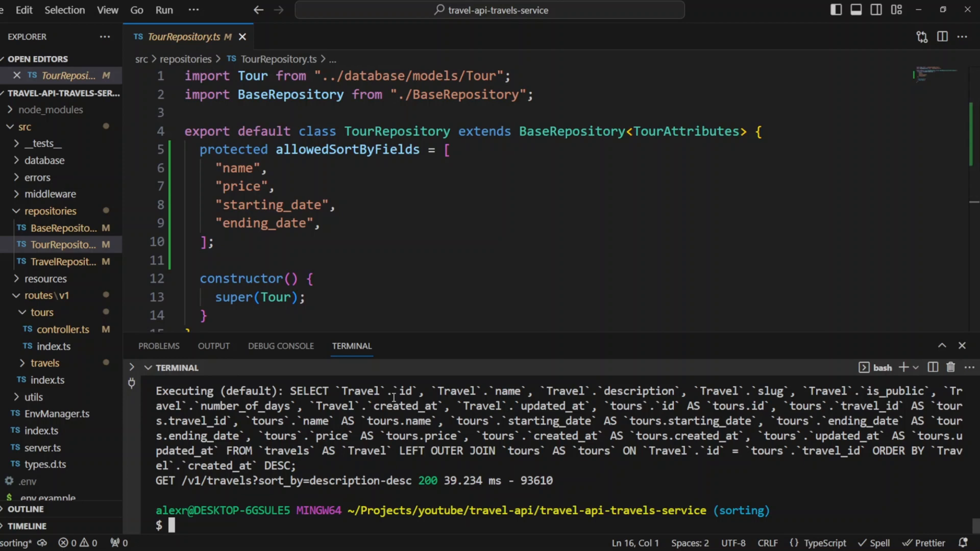
Run yarn dev in the terminal so the API reports running on port 3000.
text(yarn)
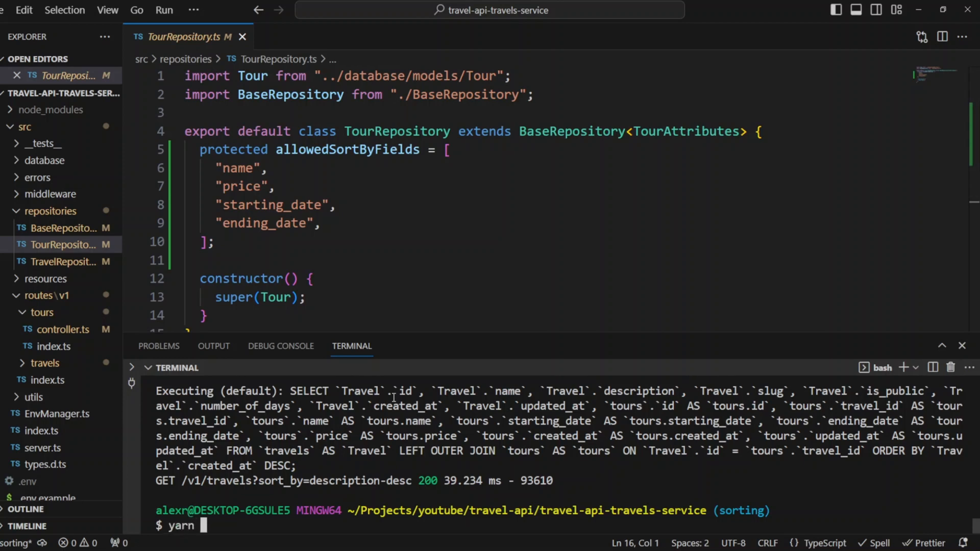
text(dev)
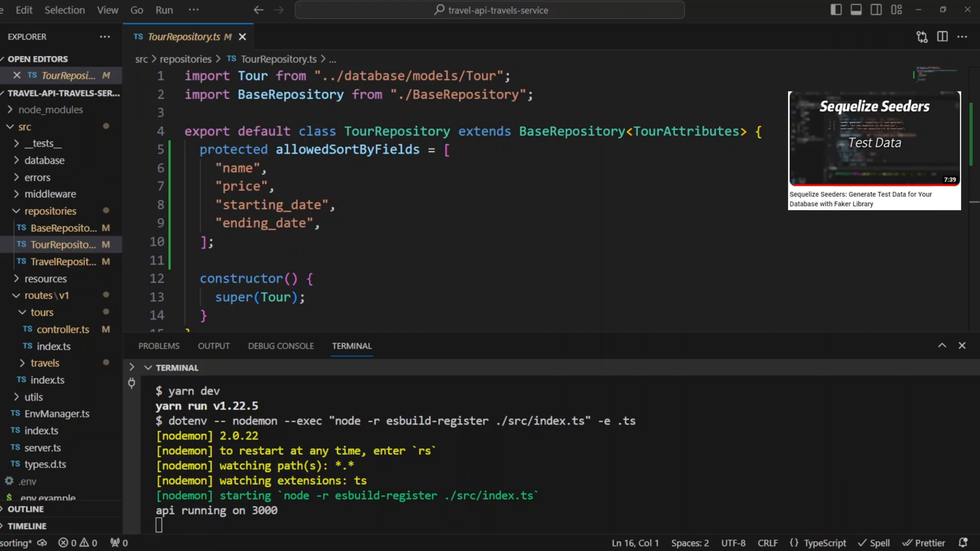
scroll(down, 3)
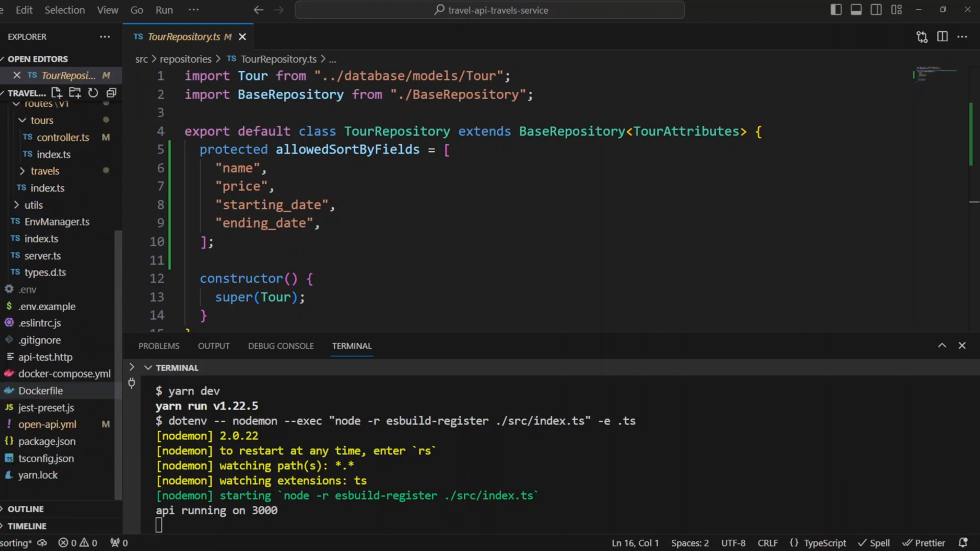
Show the open-api.yml Swagger UI preview with GET /v1/travels and its sort_by parameter.
click(47, 424)
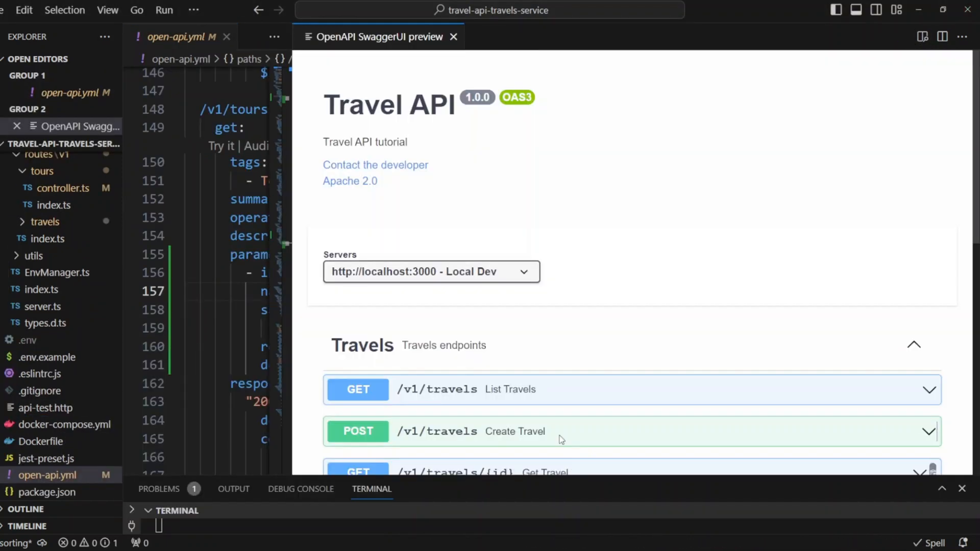
scroll(down, 3)
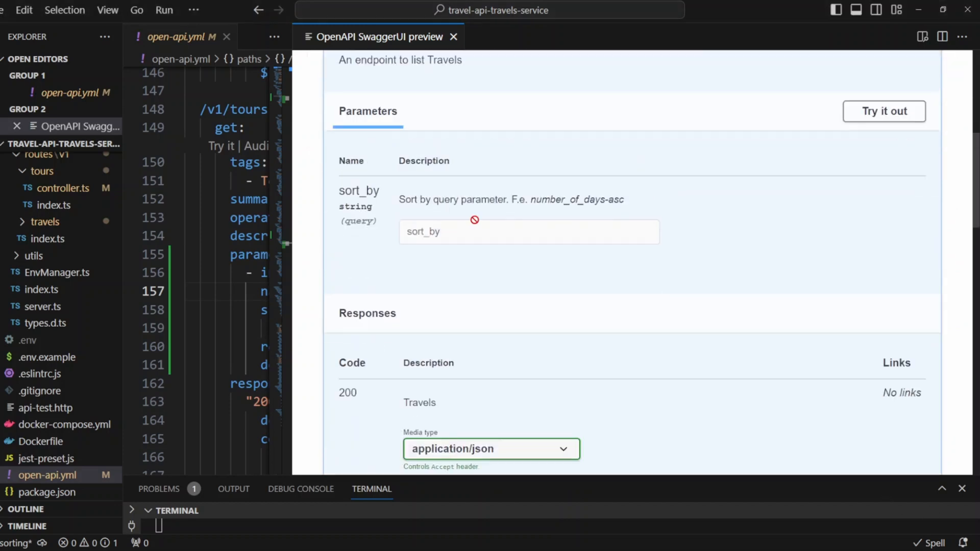
Execute List Travels with sort_by=hello-there and get a 200 response with travels data.
click(884, 112)
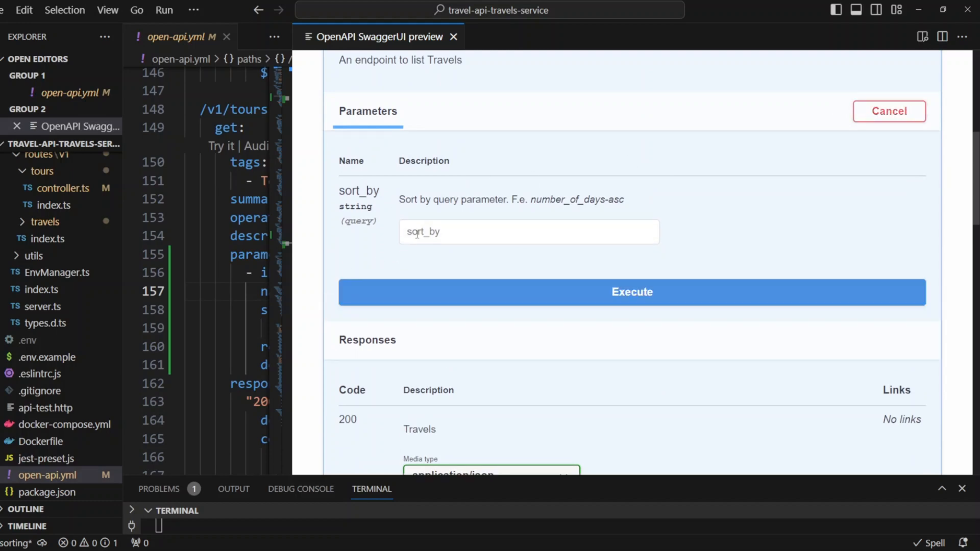
text(h)
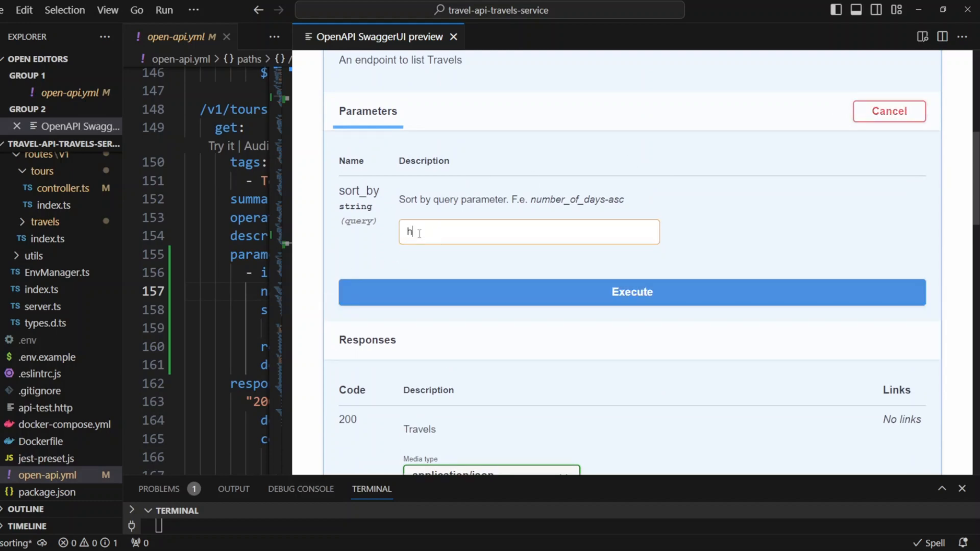
text(ello-ther)
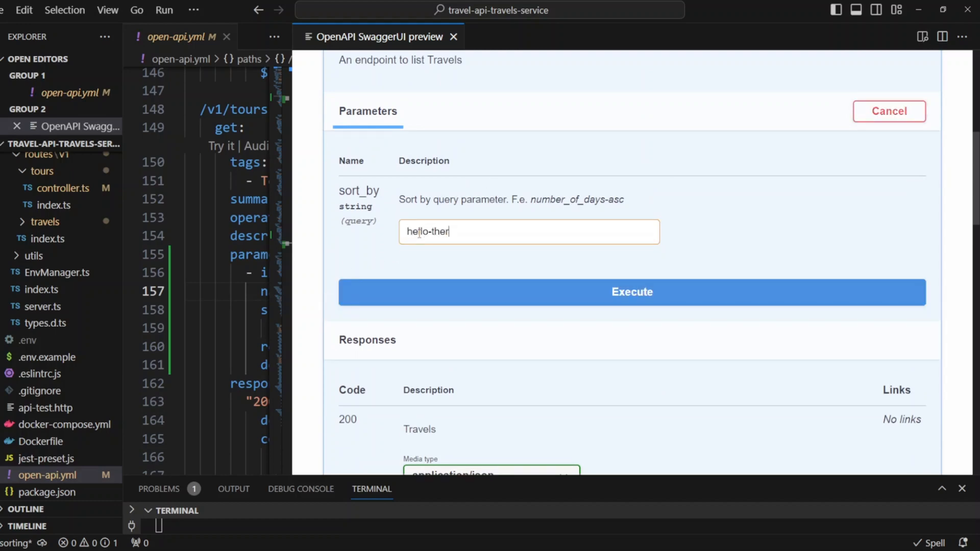
click(631, 292)
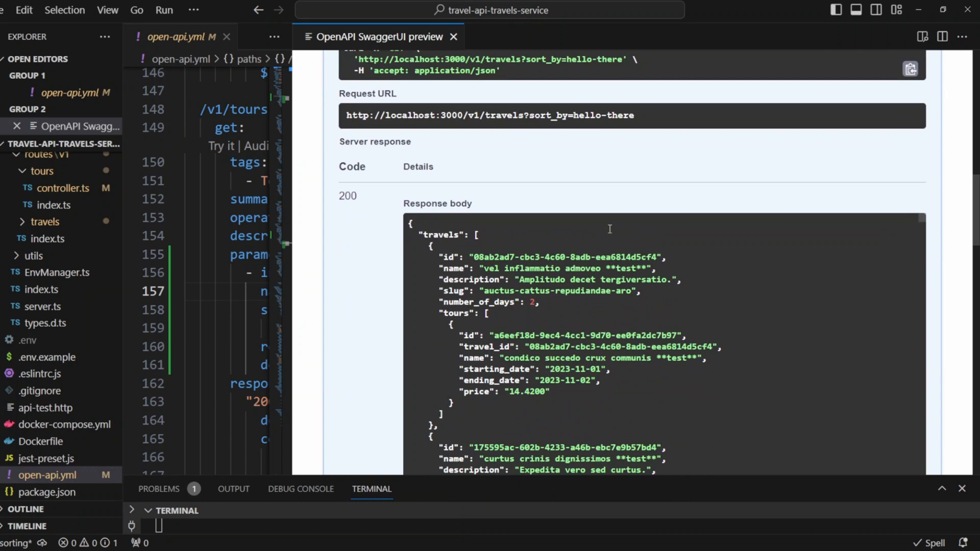
mouse_move(617, 250)
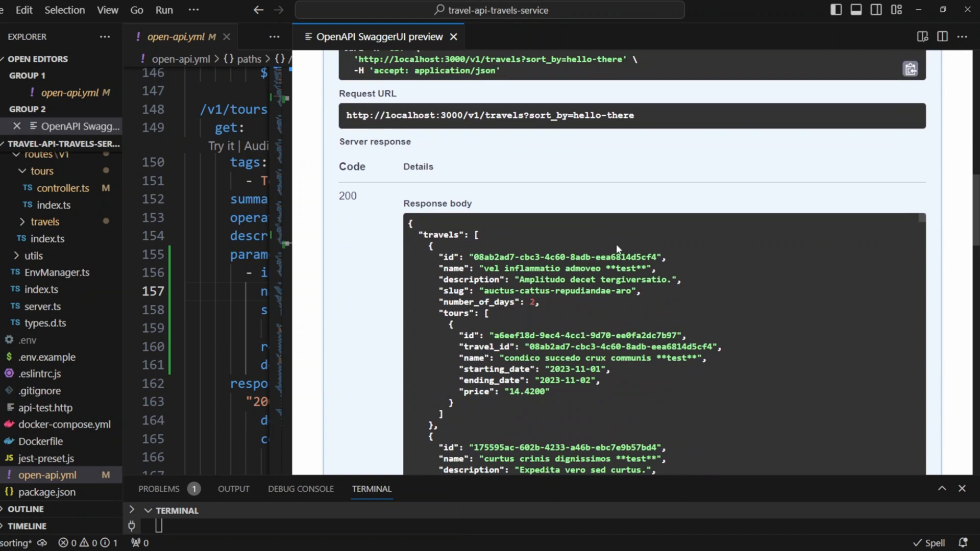
scroll(up, 3)
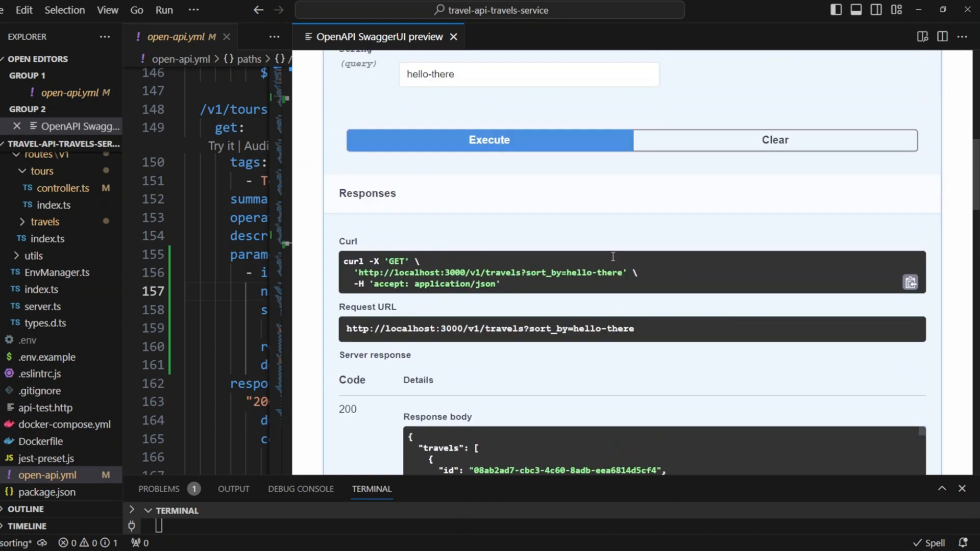
scroll(up, 3)
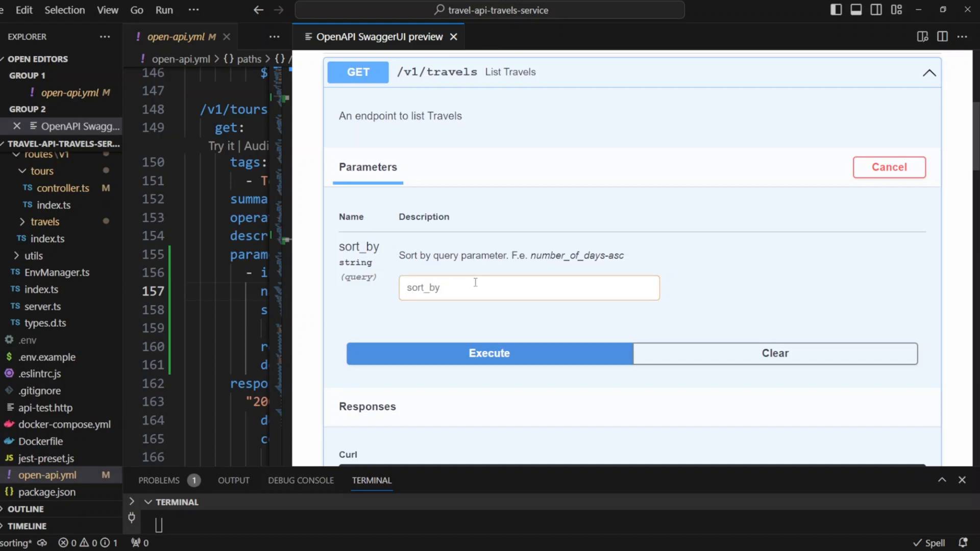
Execute List Travels with sort_by=number_of_days-asc and check travels come back in ascending number_of_days.
text(number_of_days-asc)
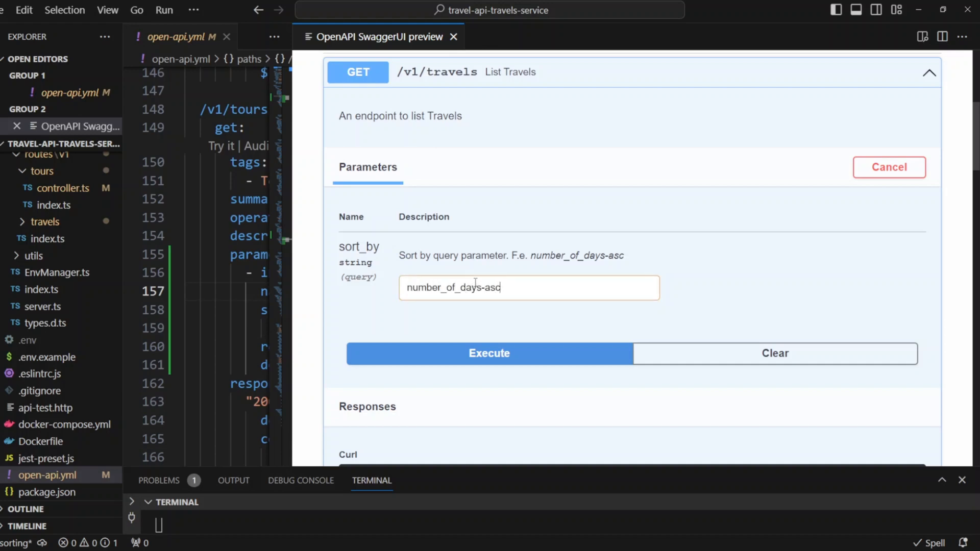
click(489, 353)
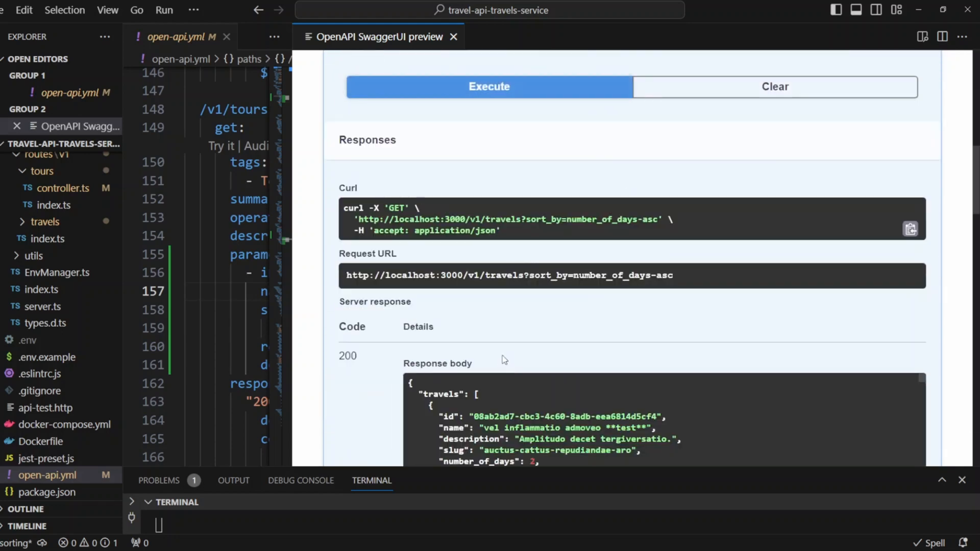
scroll(down, 3)
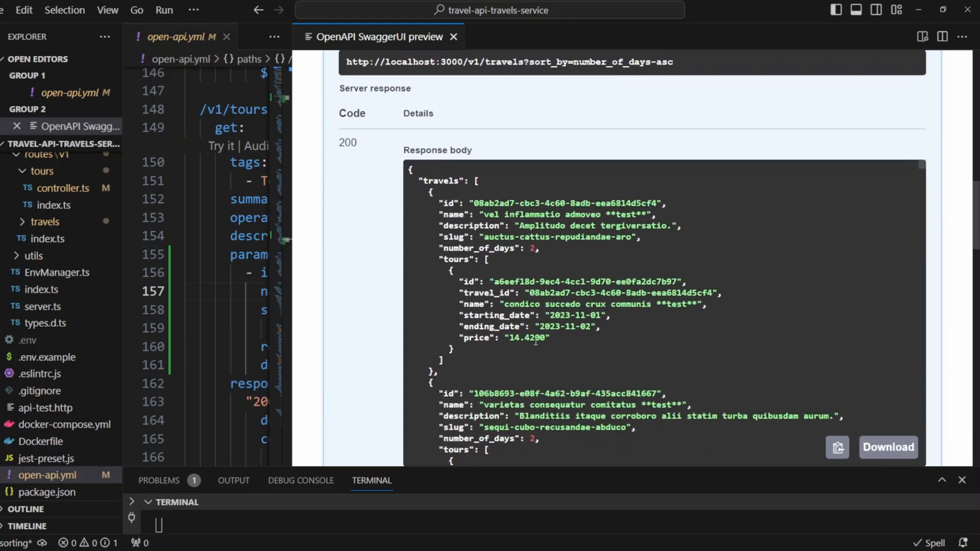
mouse_move(552, 255)
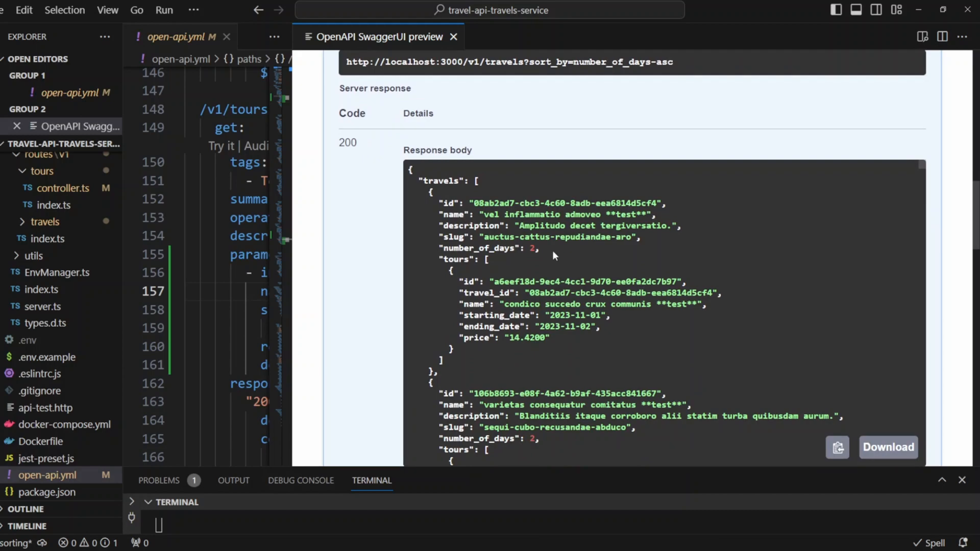
scroll(down, 3)
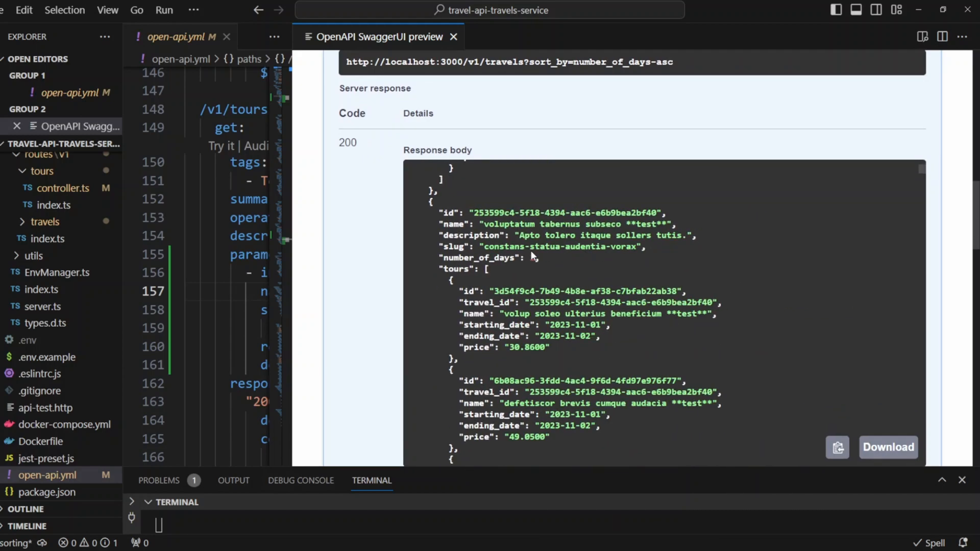
scroll(down, 3)
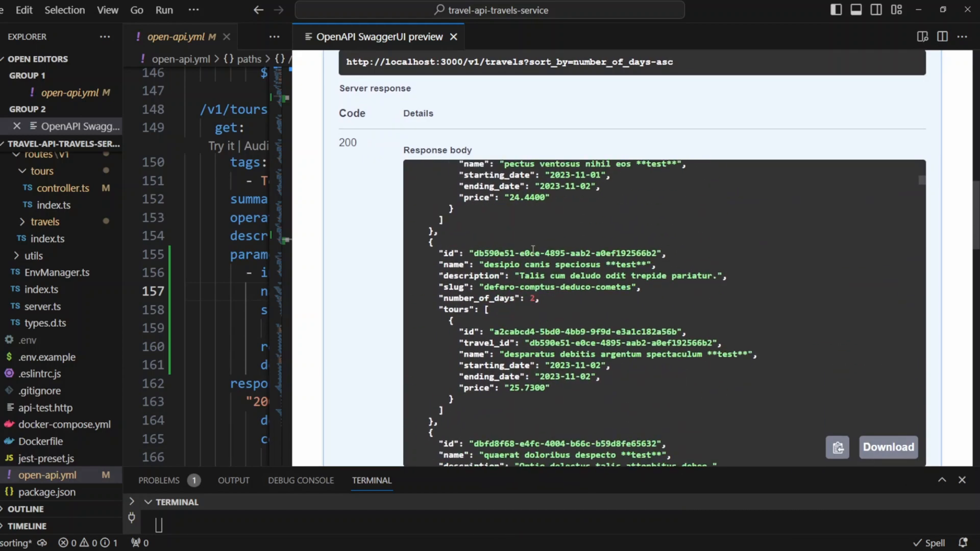
scroll(down, 3)
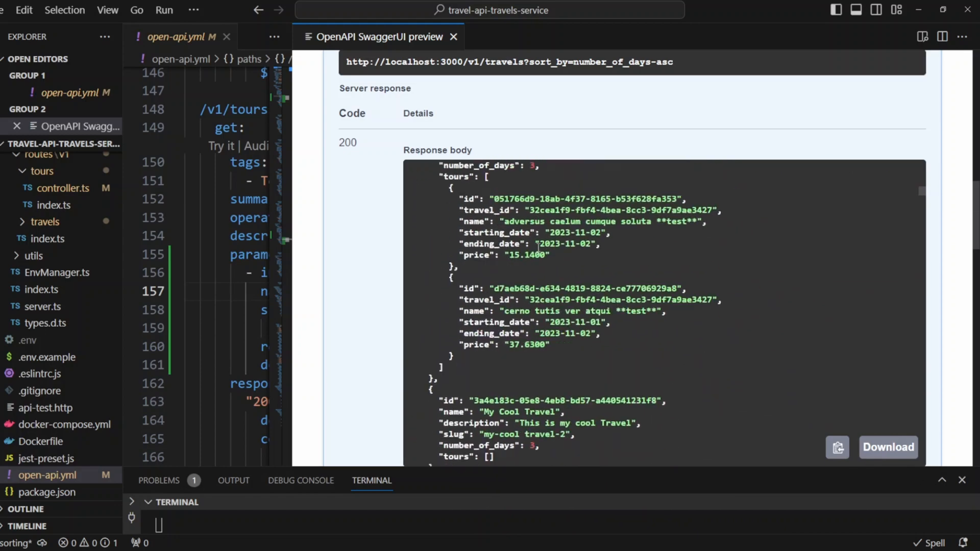
scroll(down, 3)
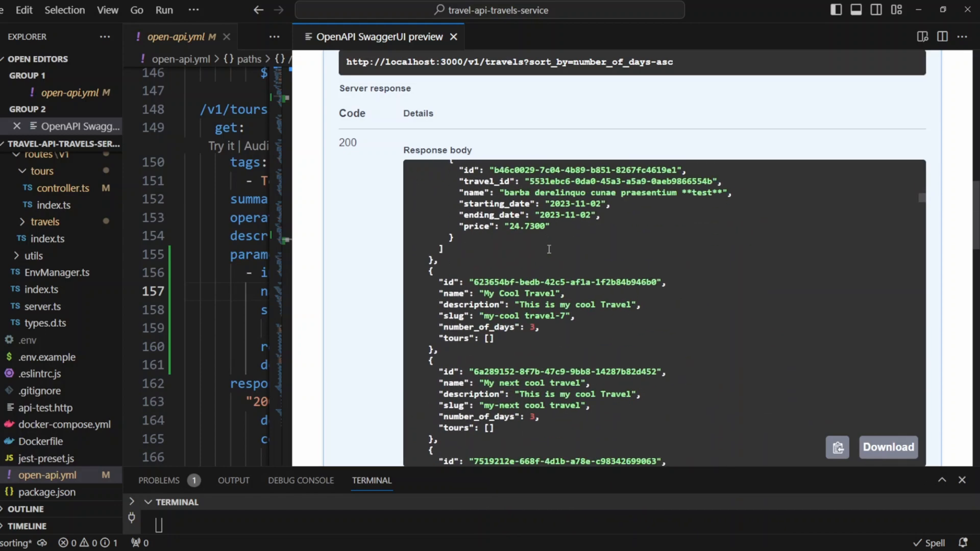
scroll(down, 3)
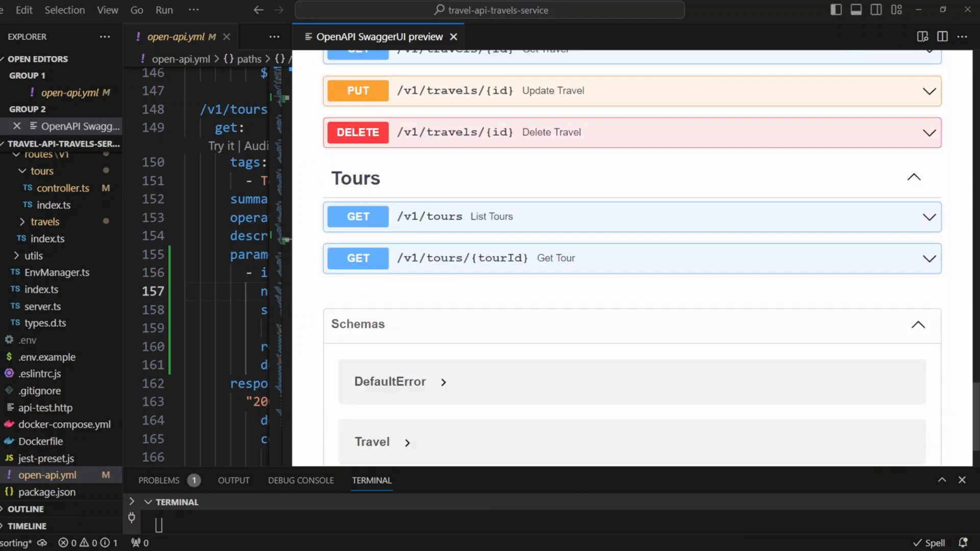
Execute GET /v1/tours with sort_by=price-desc and check tours return ordered by descending price.
scroll(down, 3)
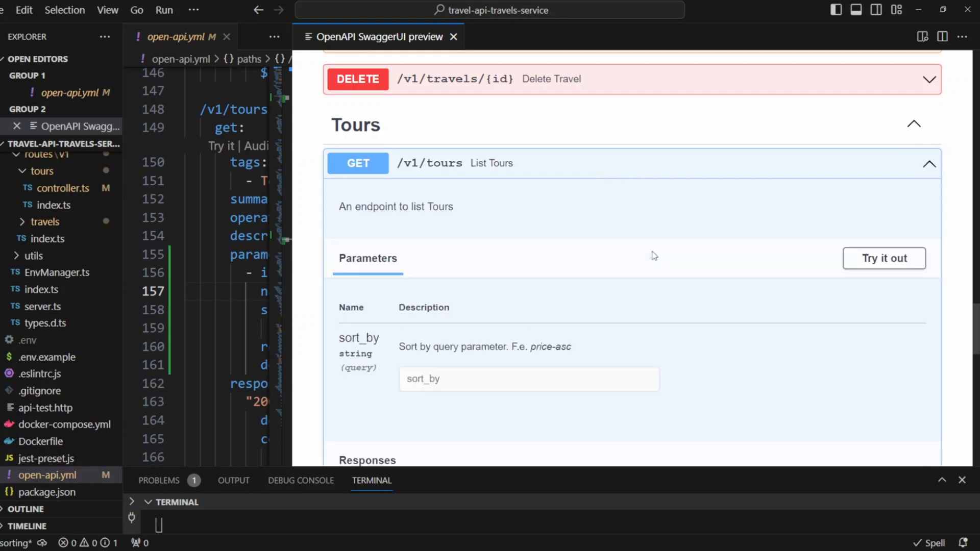
click(883, 258)
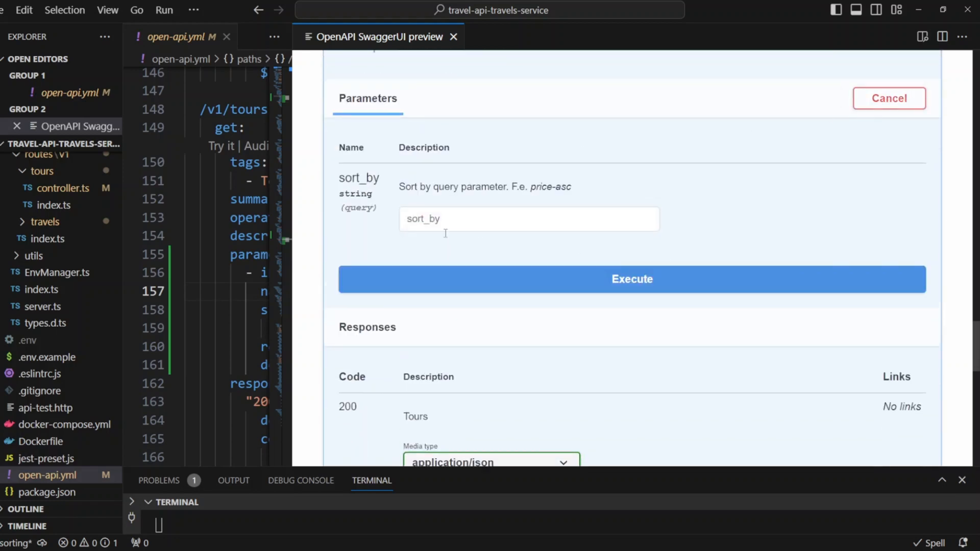
text(p)
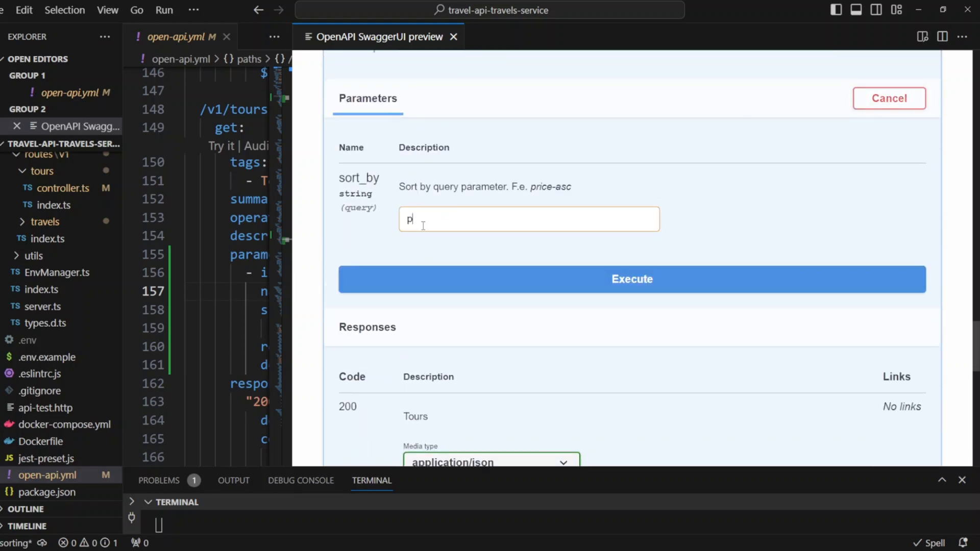
text(rice-desc)
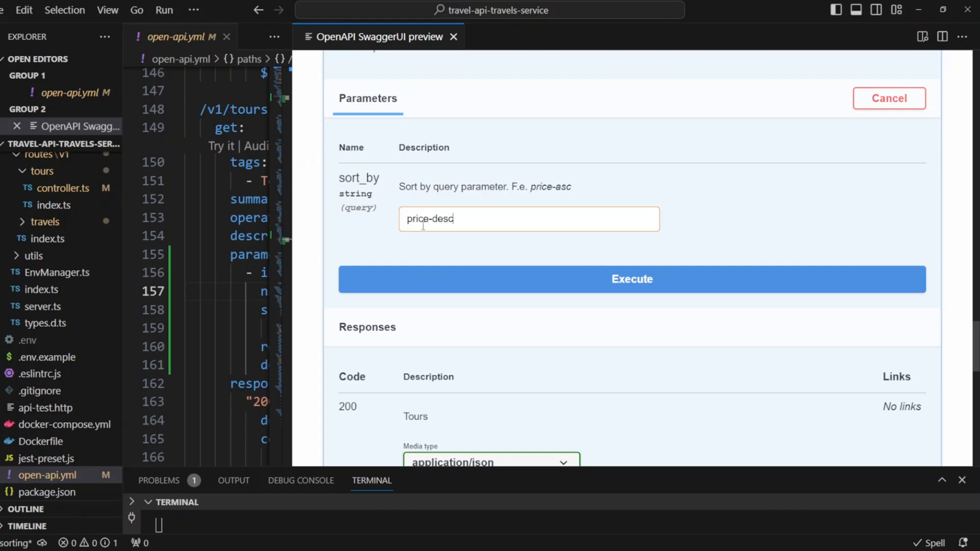
click(631, 278)
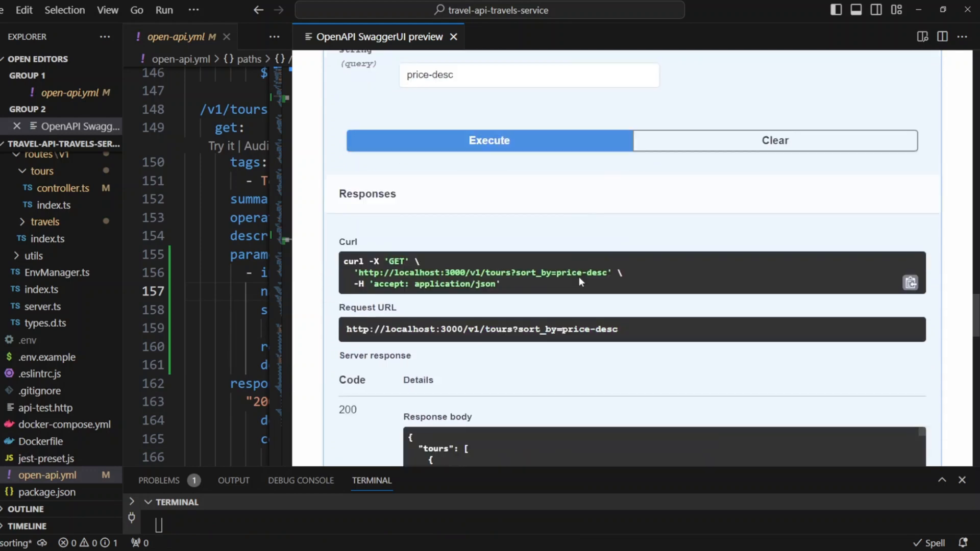
scroll(down, 3)
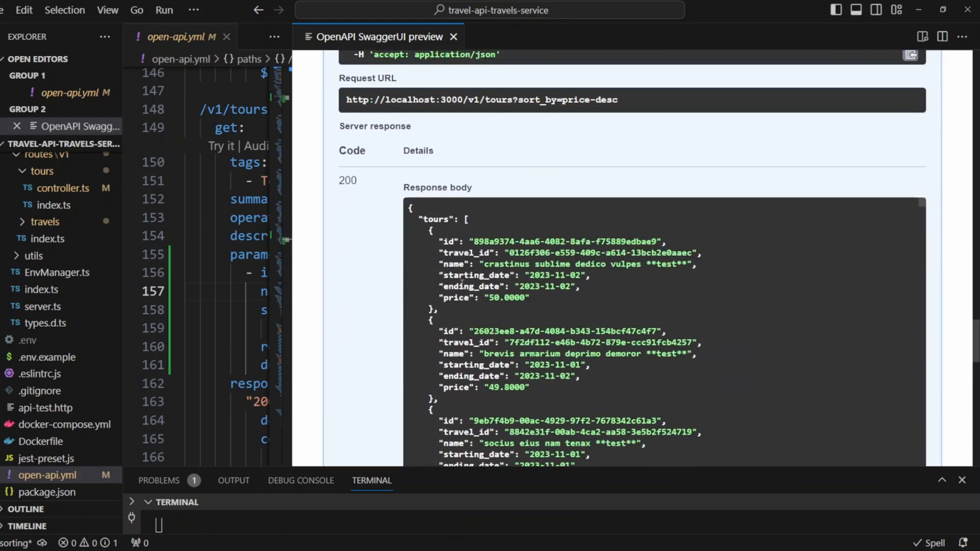
scroll(down, 3)
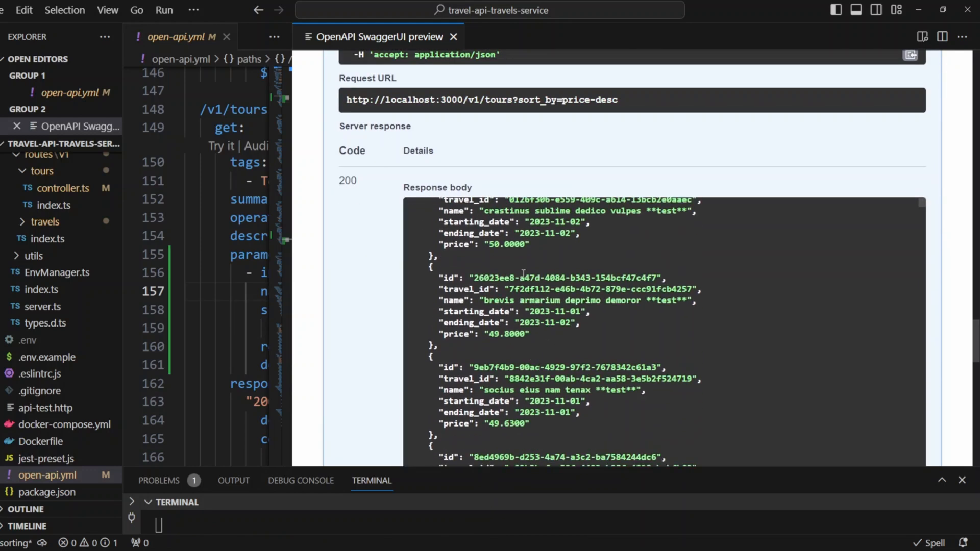
scroll(down, 3)
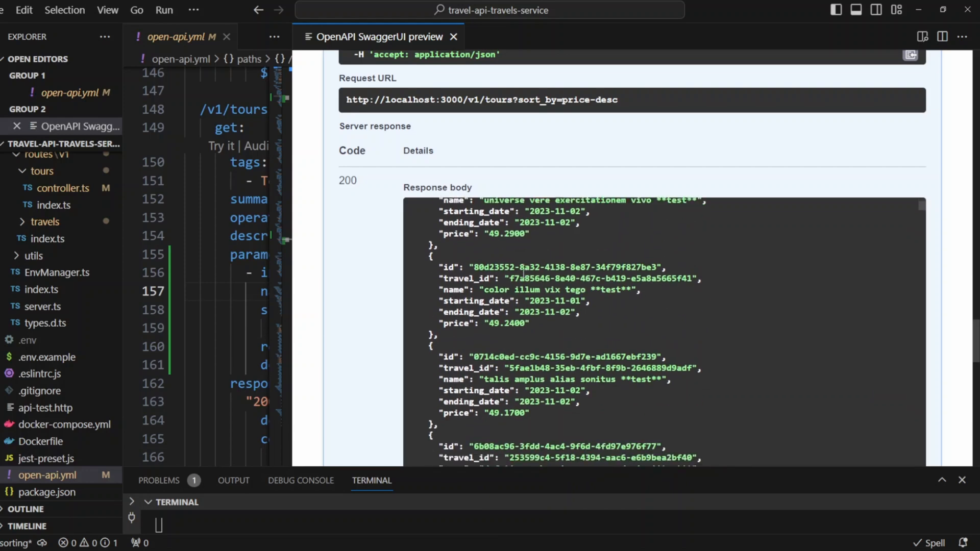
scroll(down, 3)
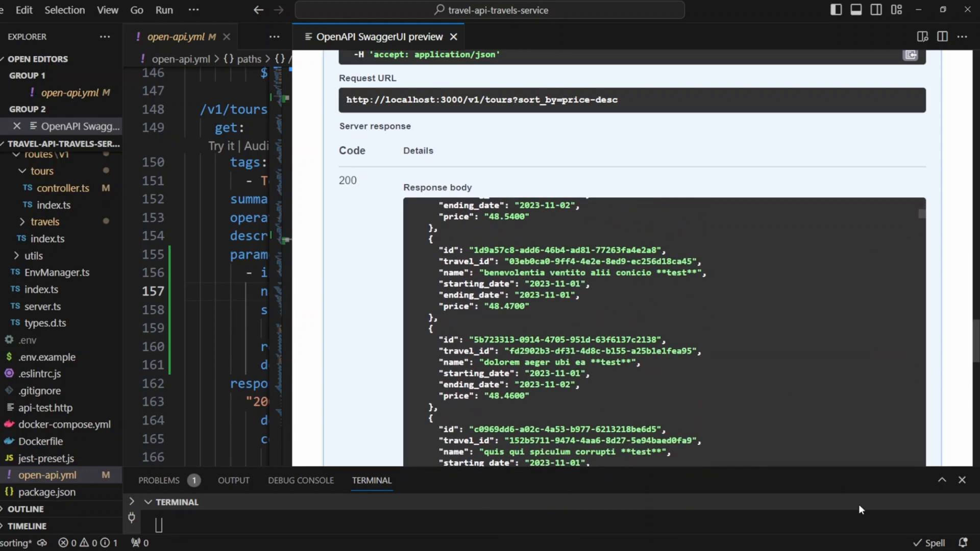